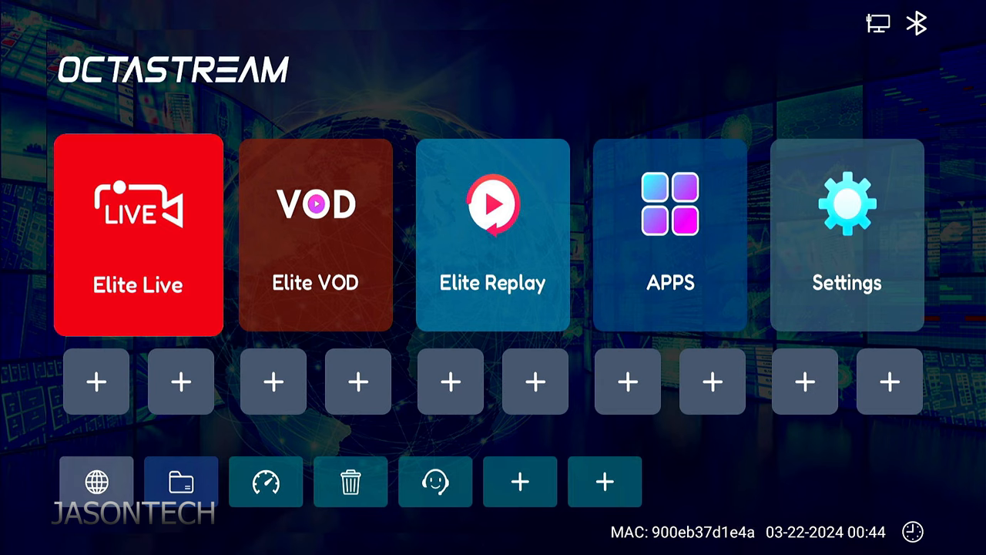
pyautogui.moveTo(670, 235)
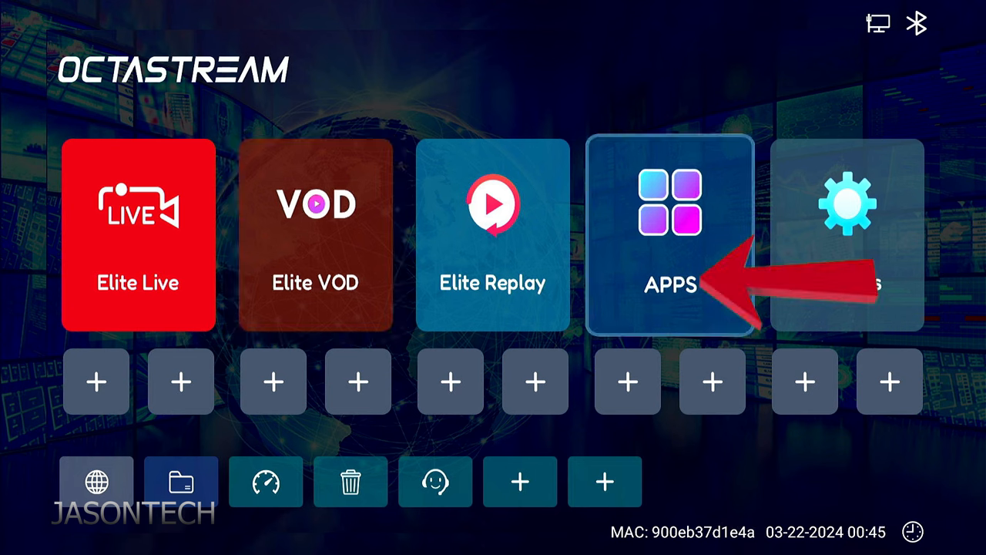
# Open the App Store from APPS and show the page with Superior Vod and Limitless.
pyautogui.click(670, 231)
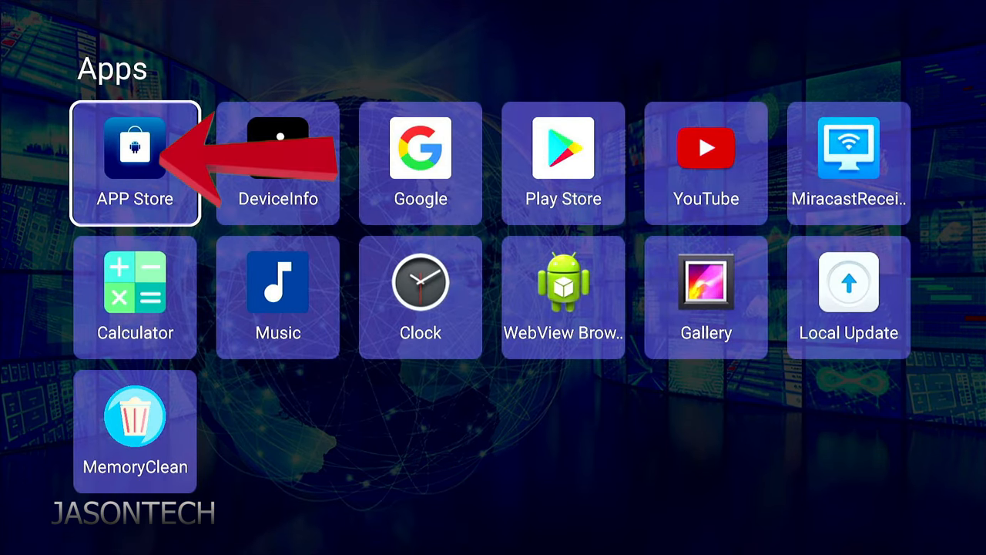
pyautogui.click(135, 154)
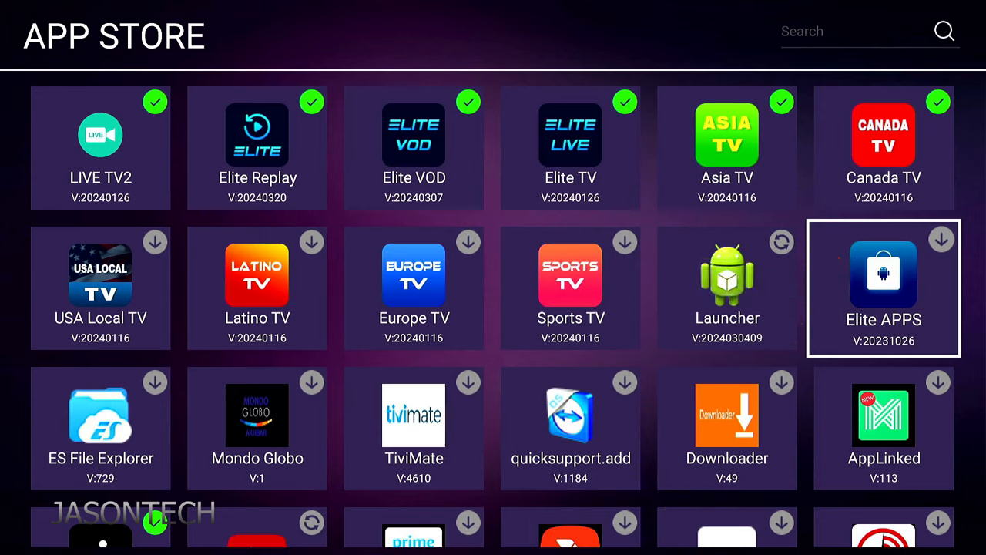
pyautogui.click(883, 273)
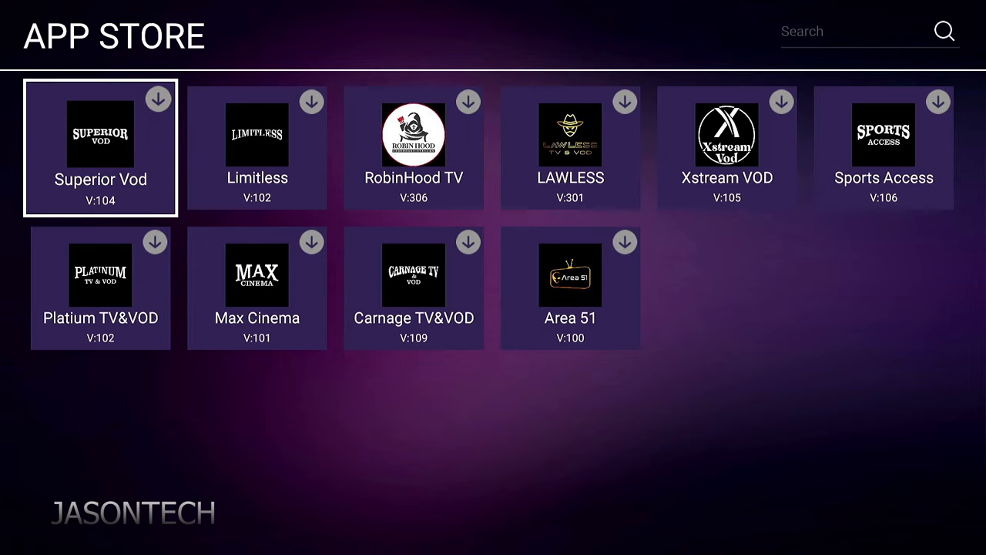
# Download Elite APPS from the App Store until the green check mark appears.
pyautogui.click(158, 97)
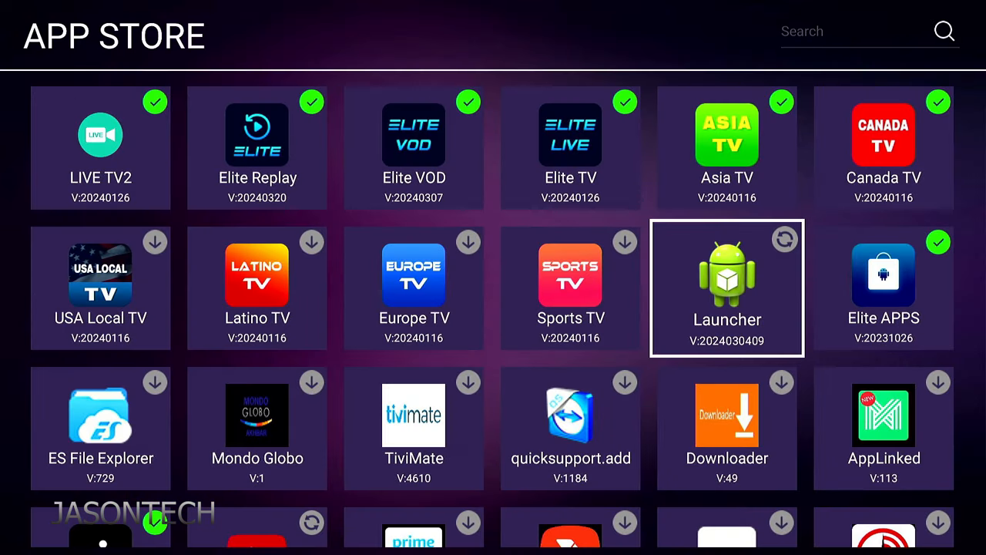
# Install the update for the badged Launcher tile in the App Store.
pyautogui.click(726, 287)
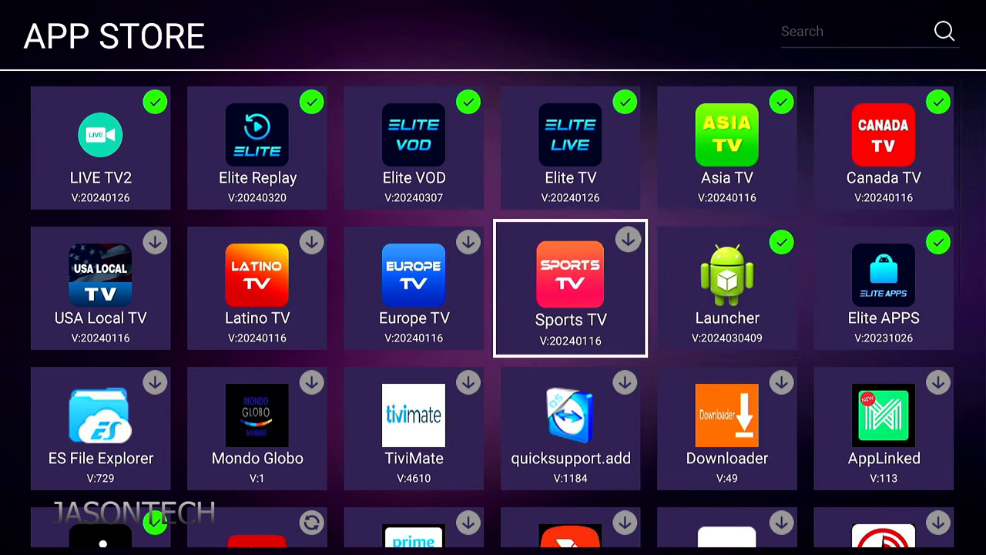
pyautogui.scroll(-3)
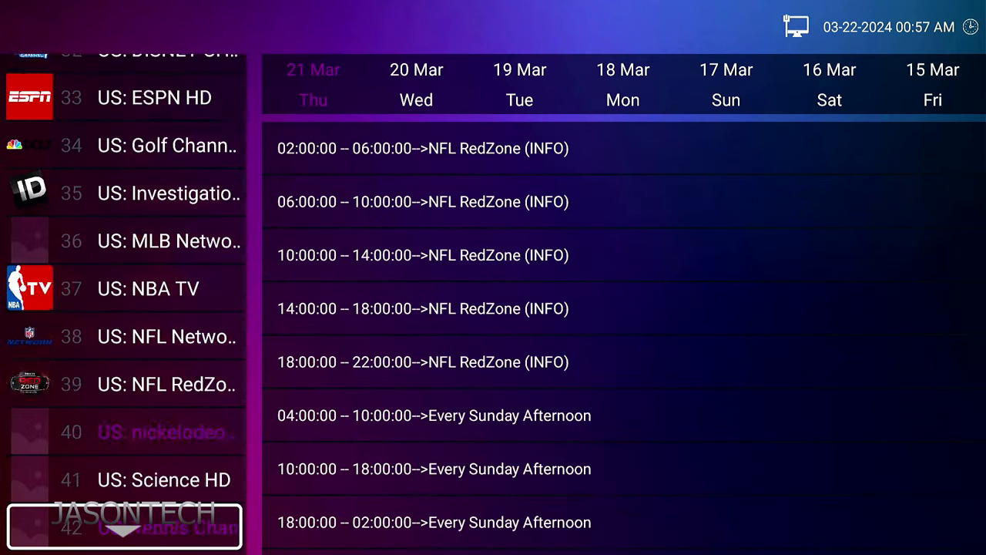
# Scroll the Elite Replay channel list toward the US sports channels.
pyautogui.scroll(-3)
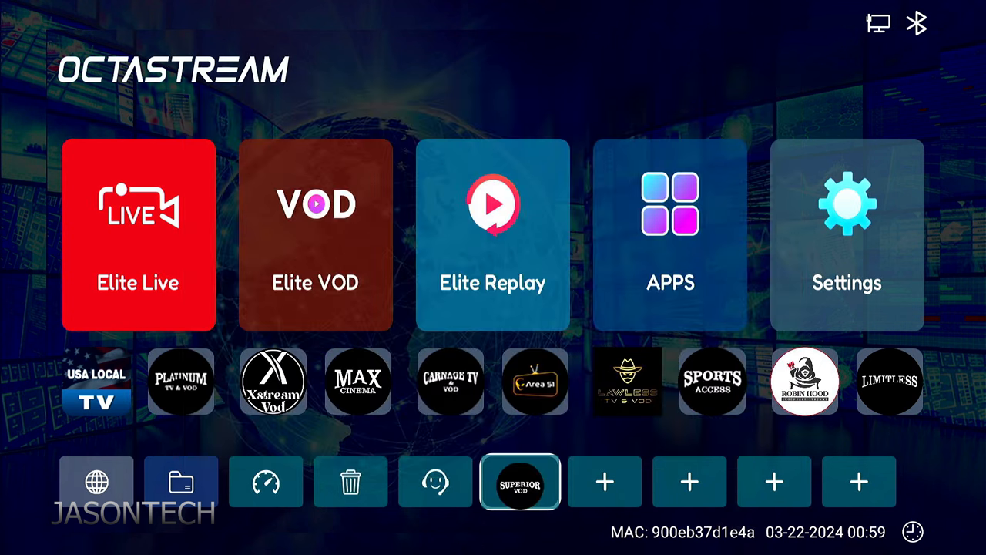
# Fill the remaining + slots with Asia TV, Canada TV, YouTube and LIVE TV2 shortcuts.
pyautogui.click(605, 481)
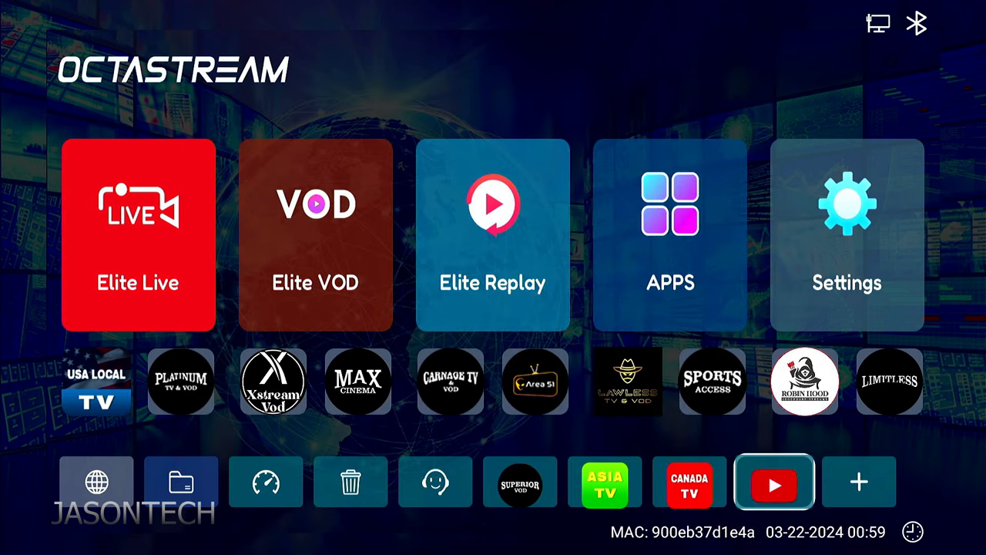
pyautogui.click(859, 482)
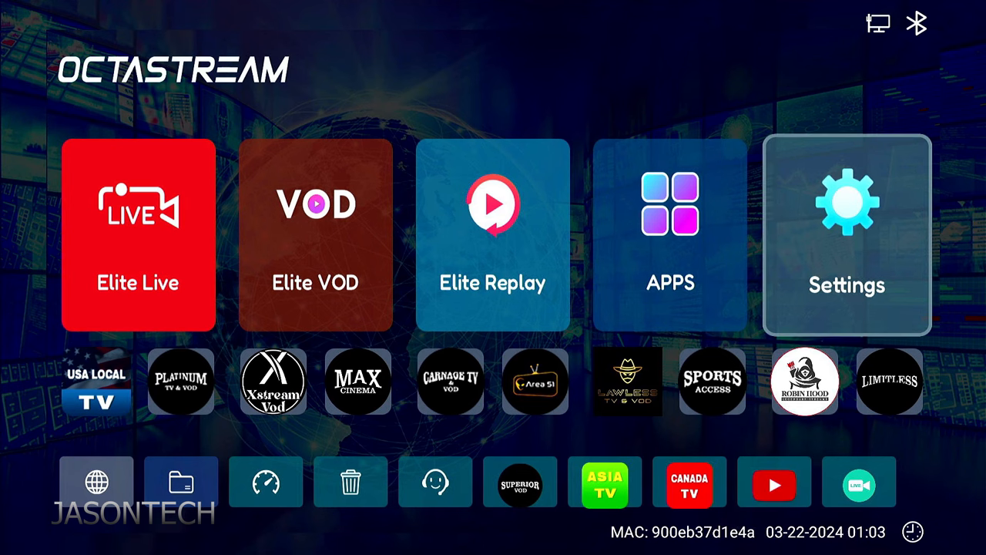
pyautogui.click(847, 231)
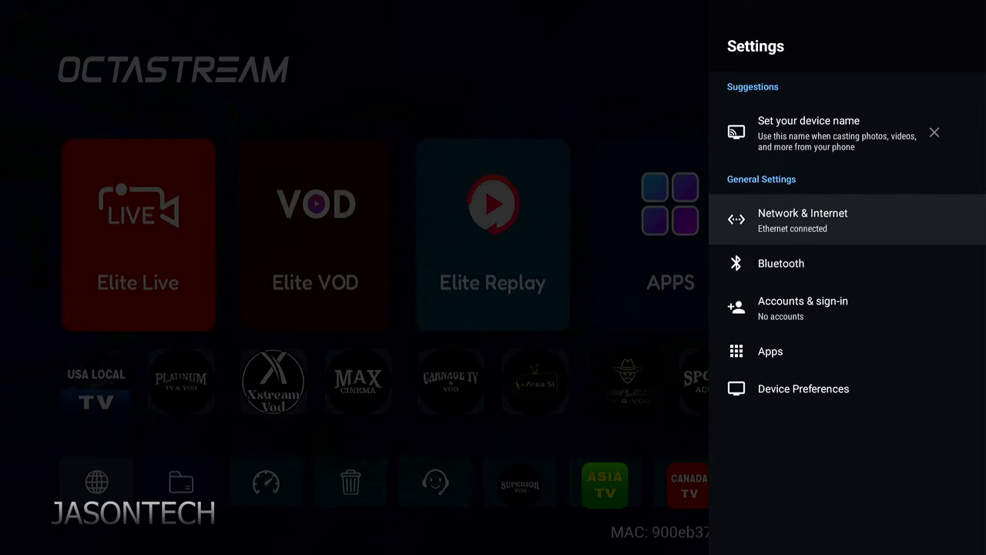
# Check Network & Internet for the Ethernet connection, then return to the main Settings list.
pyautogui.click(803, 221)
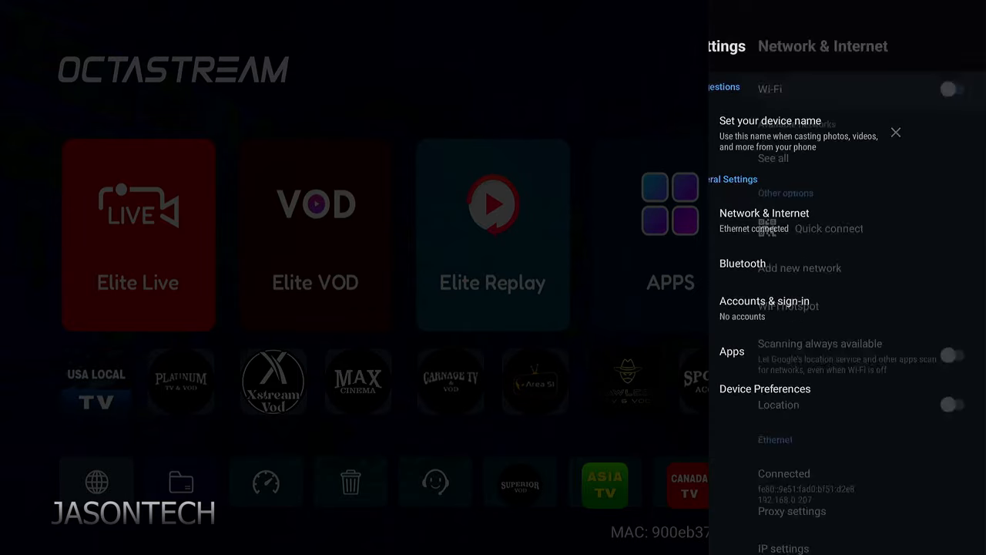
pyautogui.click(951, 89)
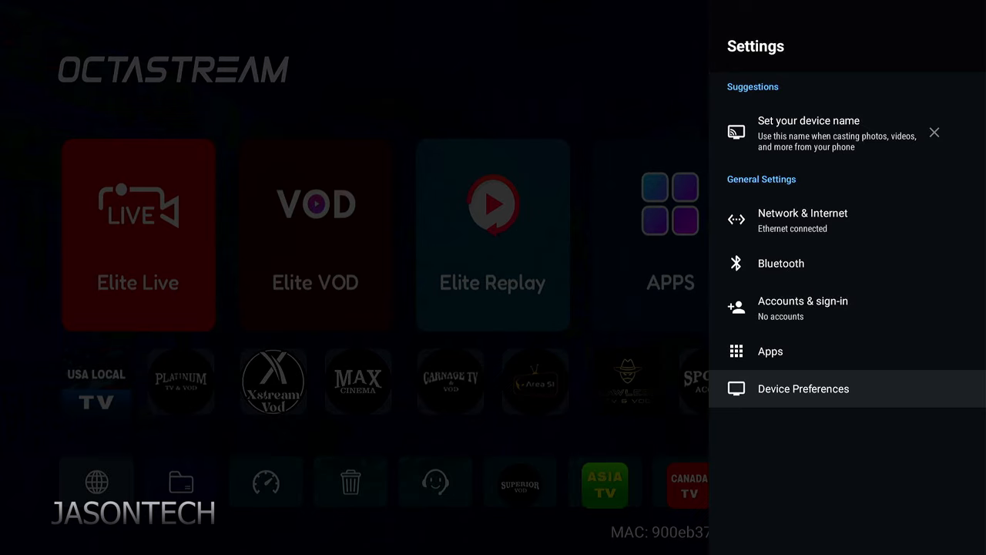
# Enable developer mode via the Android TV OS build entry under Device Preferences > About.
pyautogui.click(803, 388)
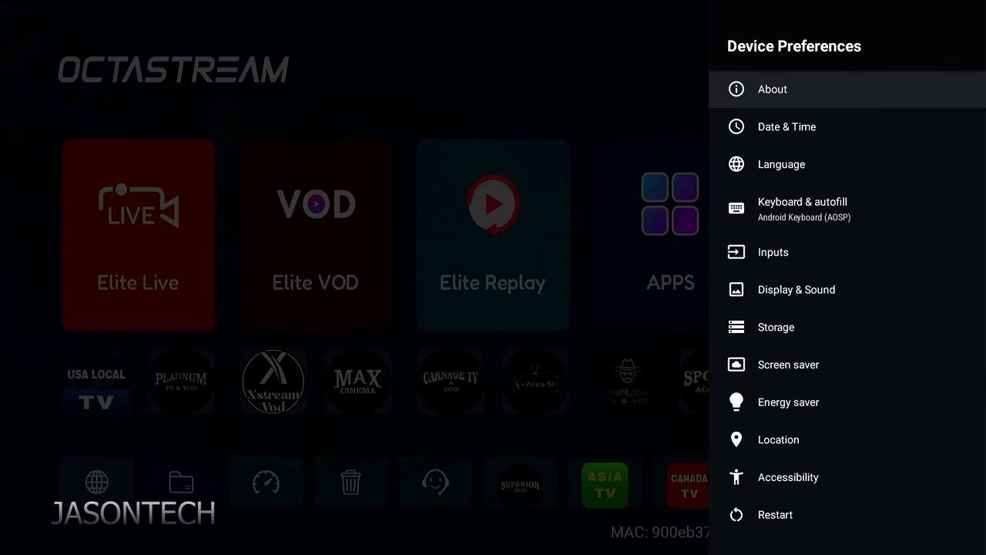
pyautogui.click(771, 88)
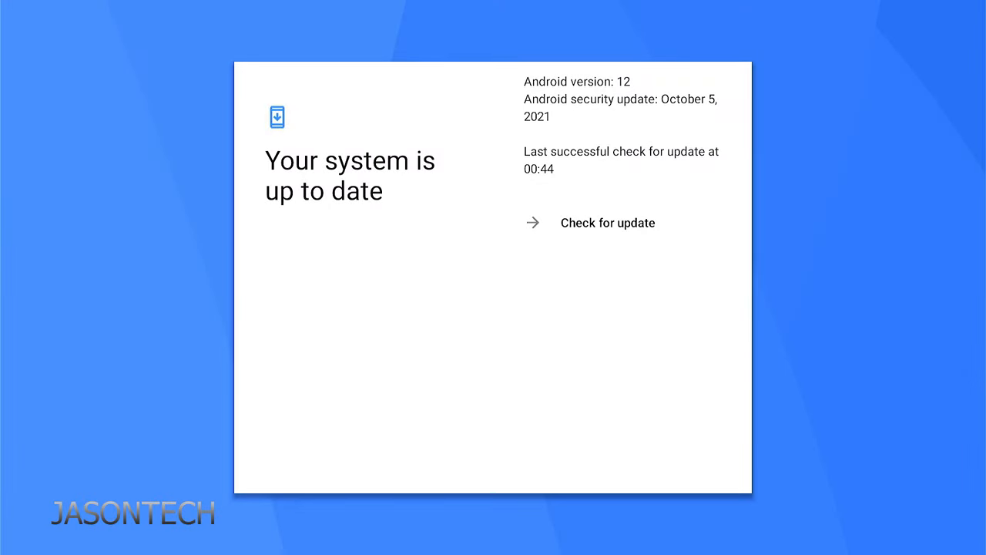
pyautogui.moveTo(608, 222)
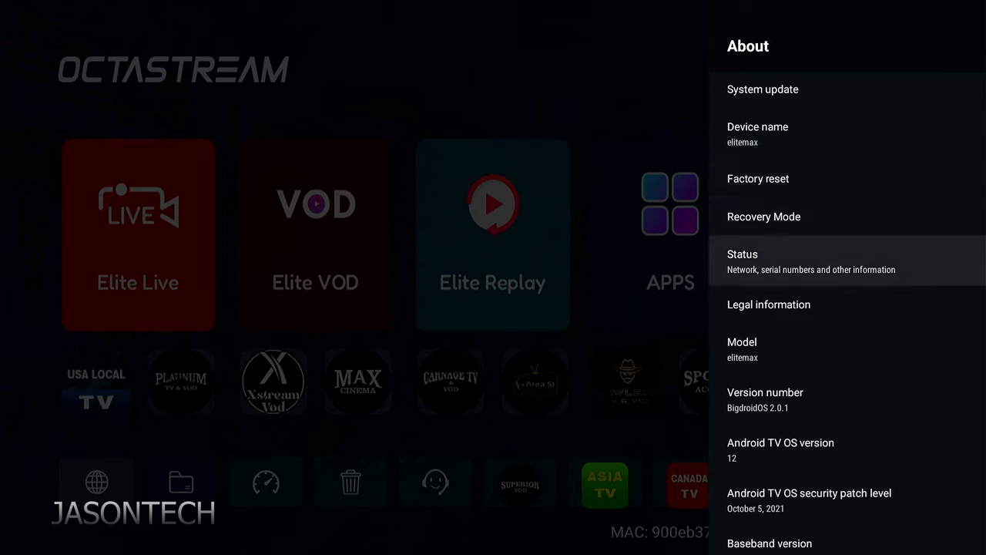
pyautogui.scroll(-3)
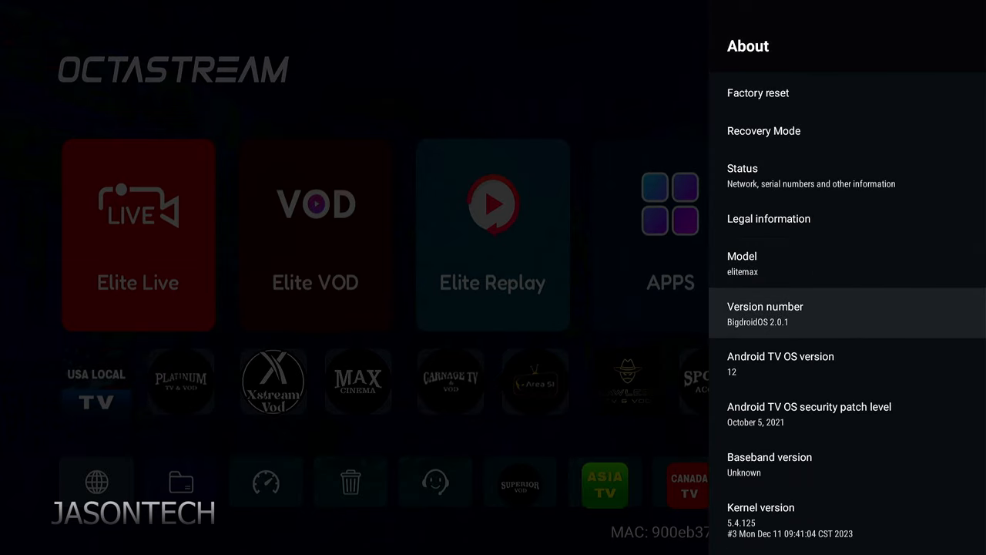
pyautogui.scroll(-3)
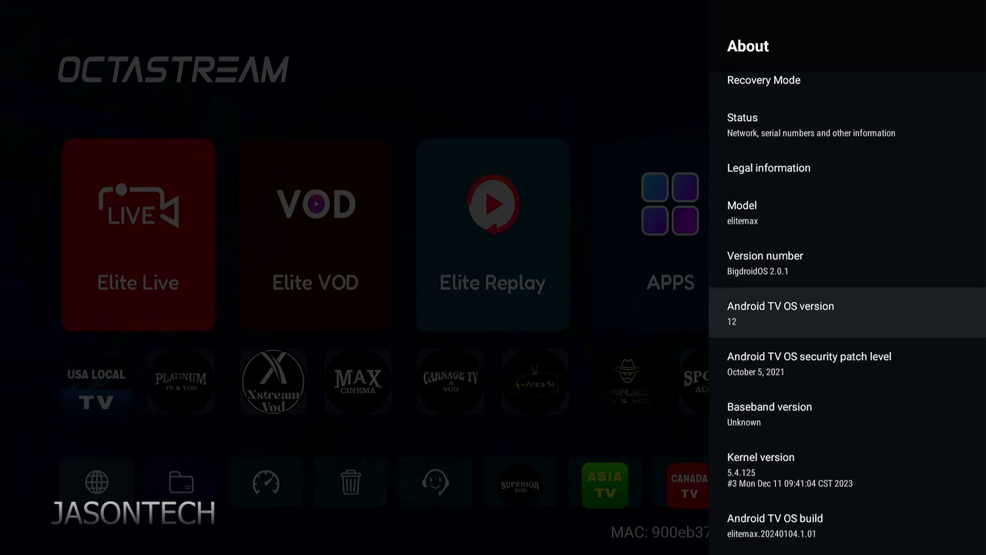
pyautogui.scroll(-3)
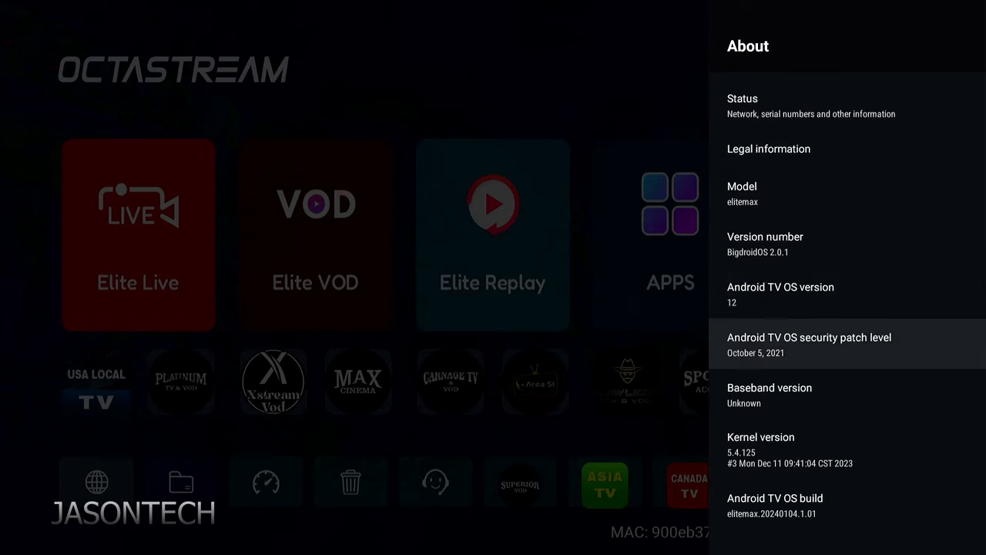
pyautogui.scroll(-3)
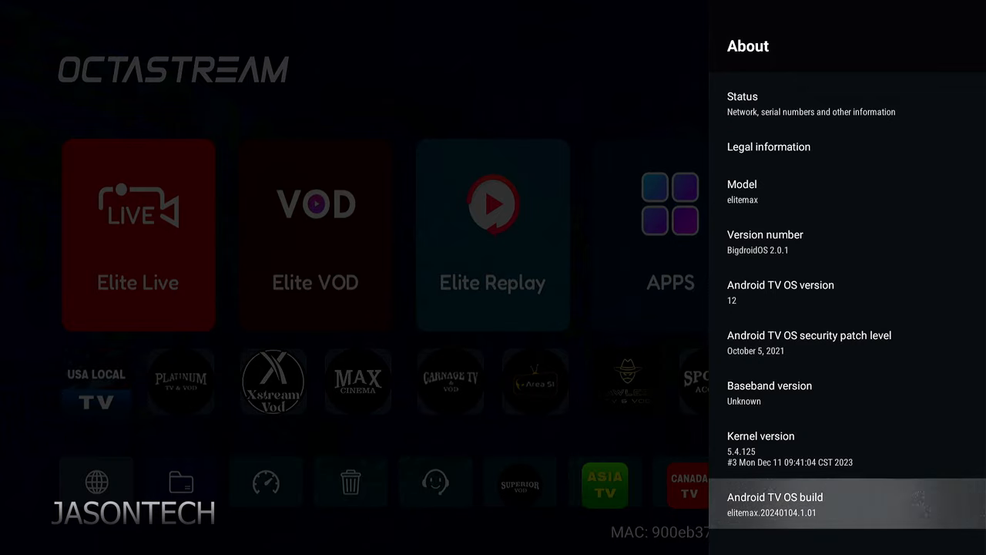
pyautogui.click(774, 504)
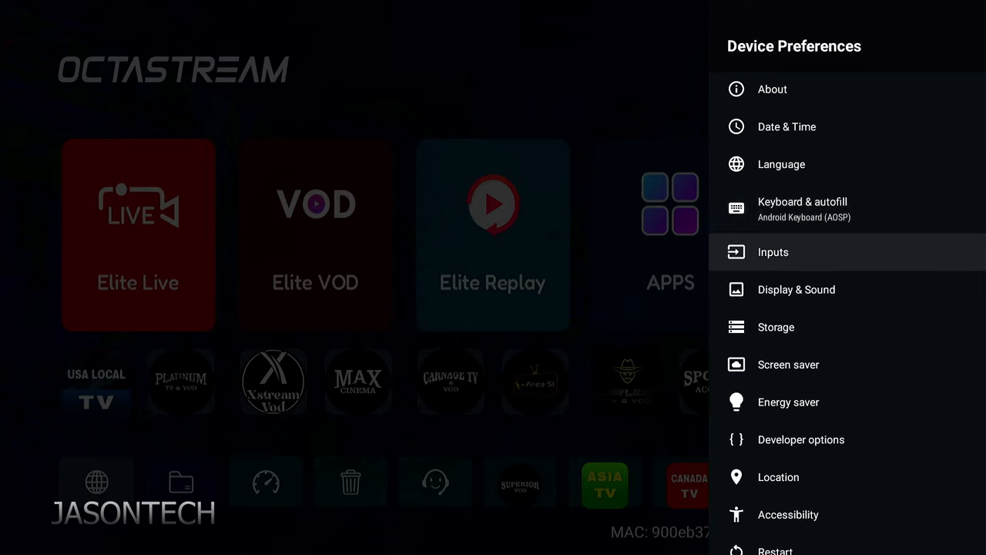
pyautogui.click(796, 289)
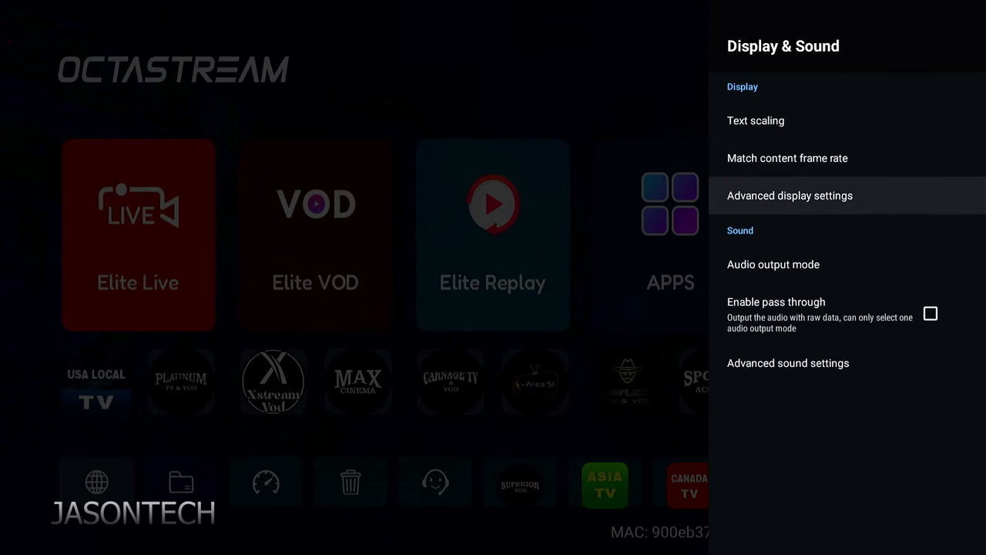
pyautogui.click(790, 195)
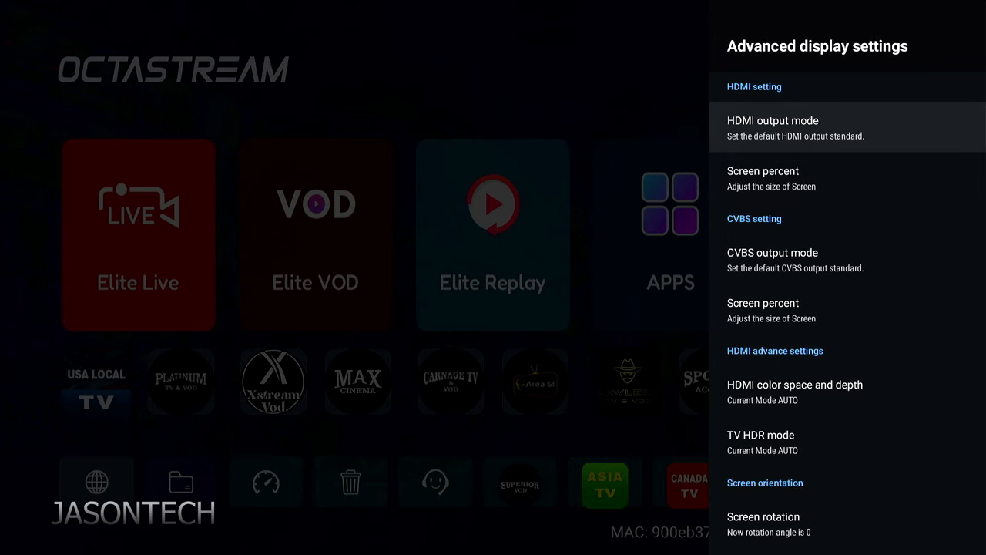
pyautogui.click(773, 127)
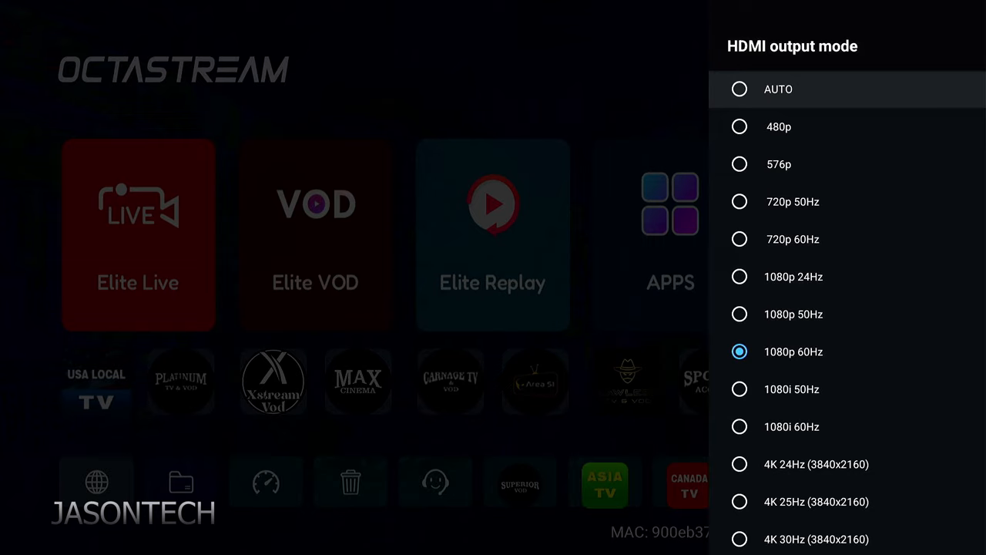
pyautogui.scroll(-3)
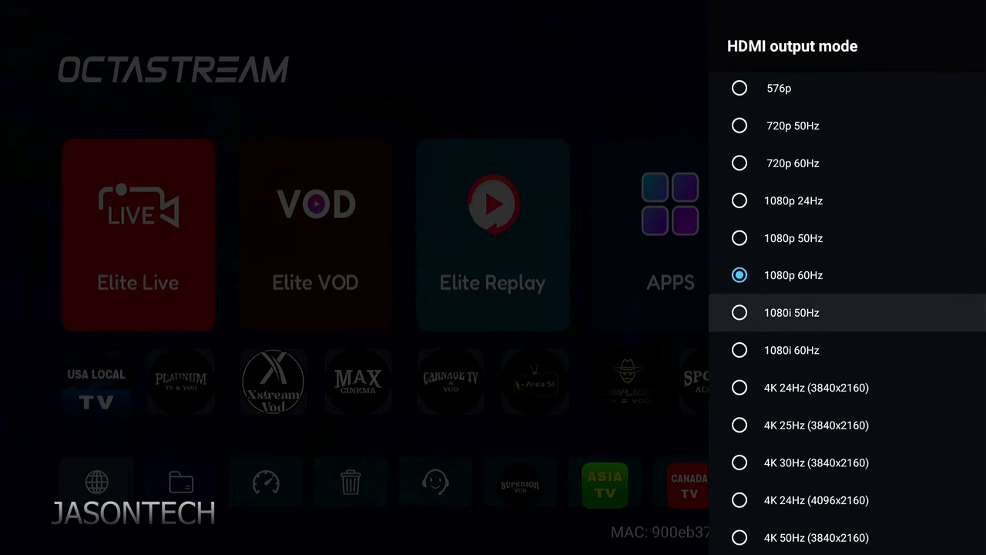
pyautogui.scroll(-3)
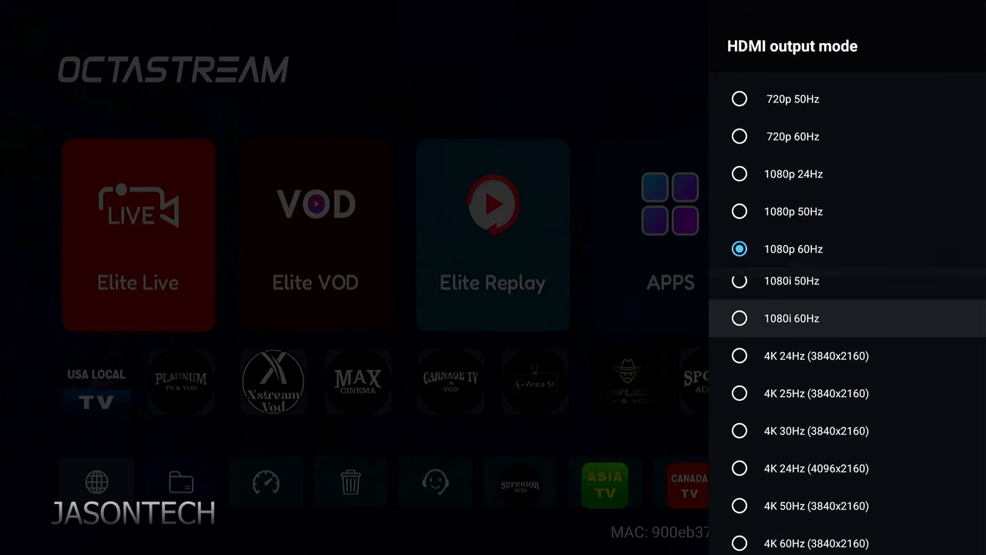
pyautogui.scroll(-3)
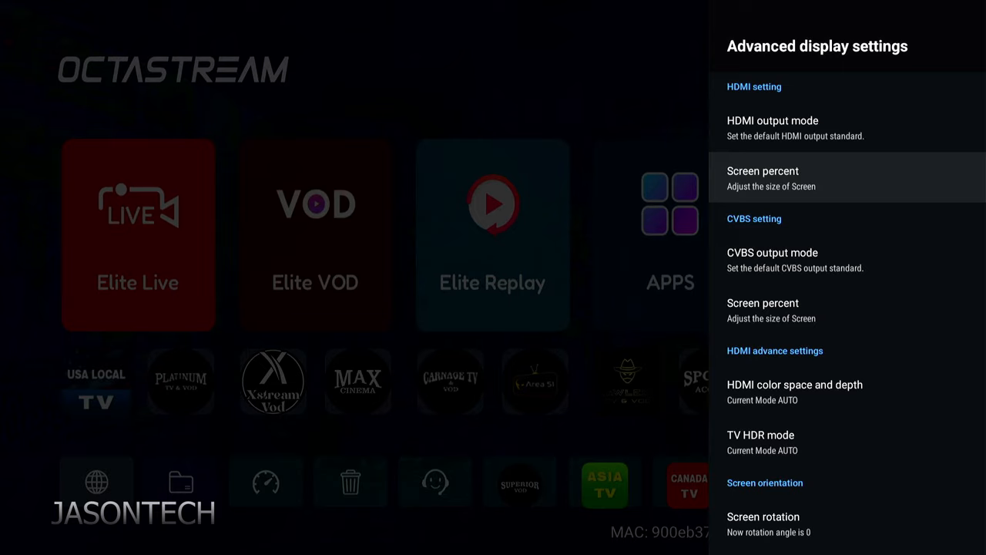
pyautogui.press('Back')
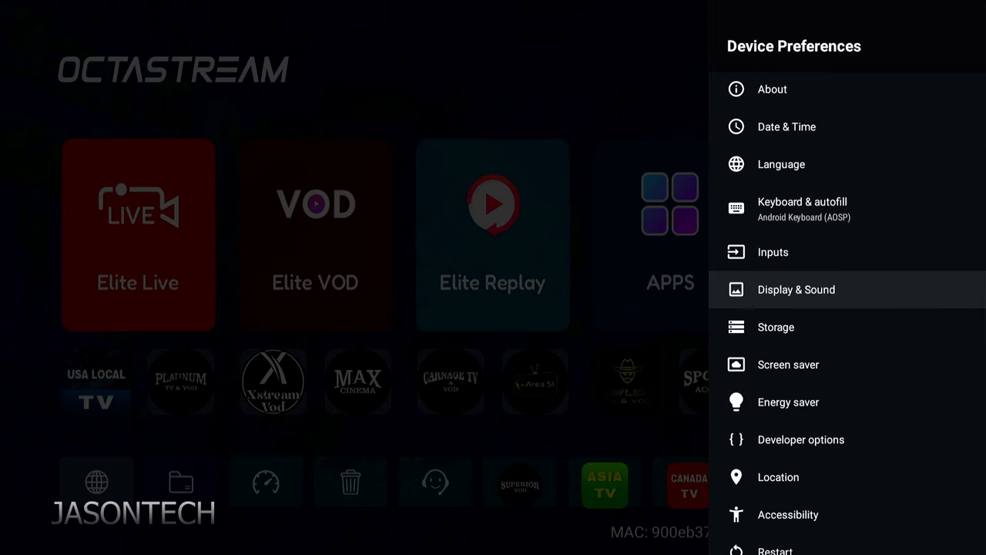
# Open the Location settings and view the location status options.
pyautogui.scroll(-3)
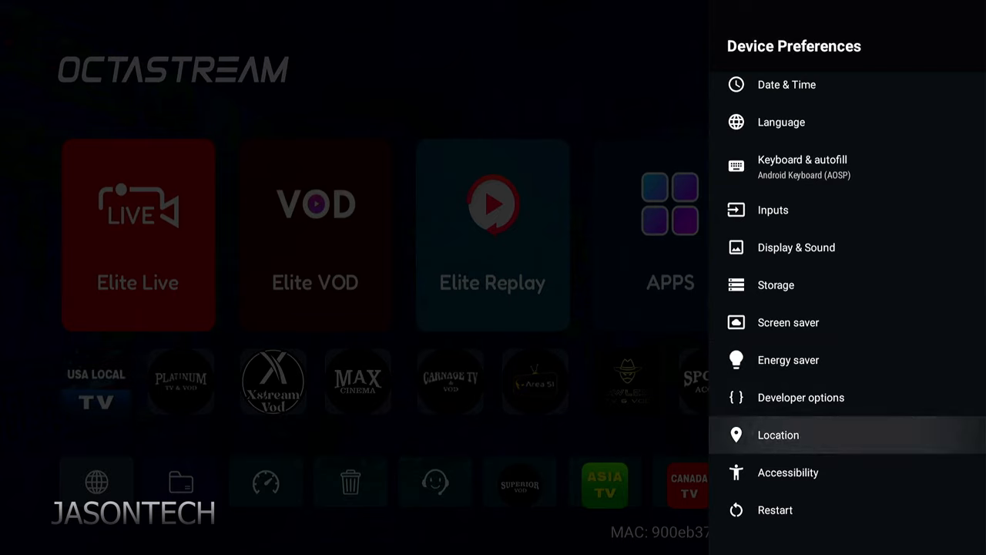
pyautogui.click(778, 435)
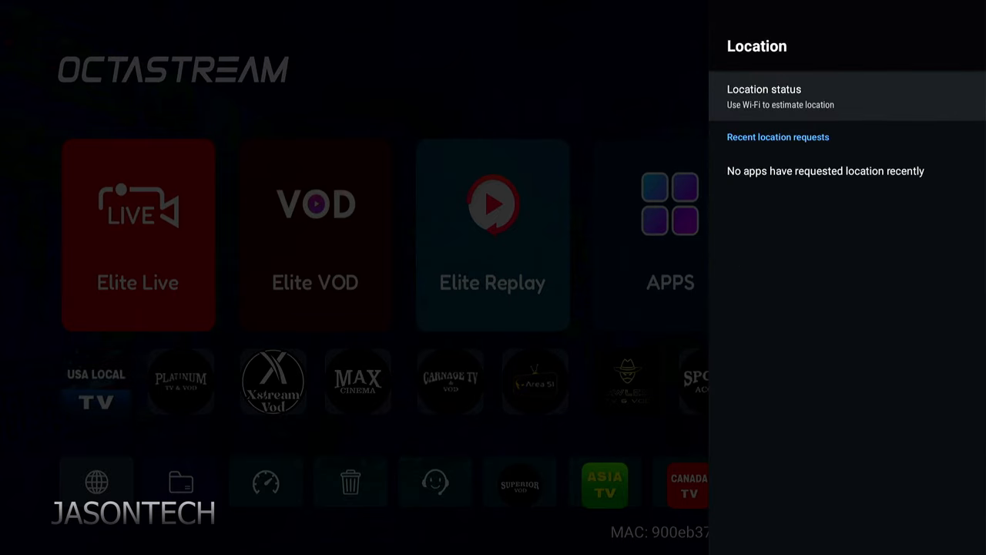
pyautogui.click(778, 97)
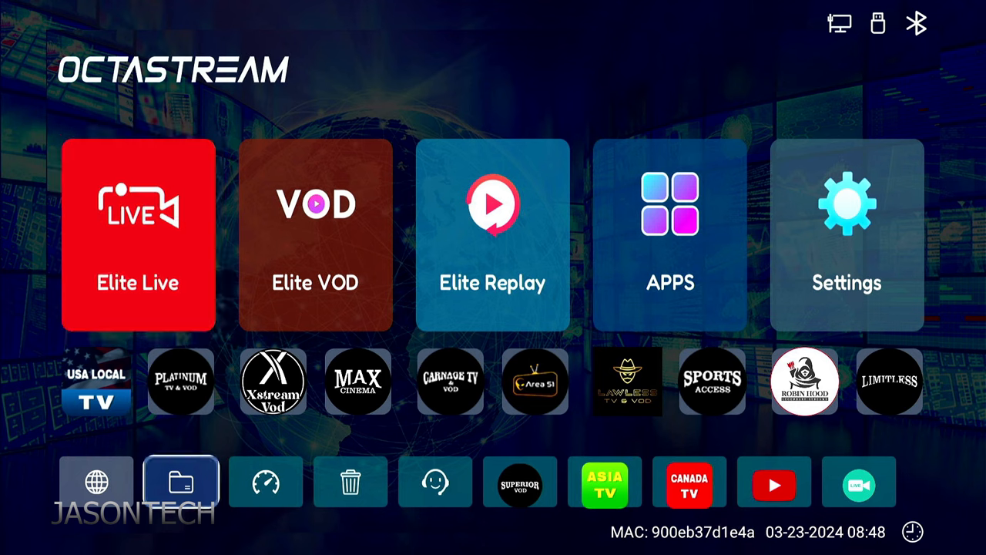
# Launch TvdVideo from the home screen and allow its photos and media access.
pyautogui.click(181, 481)
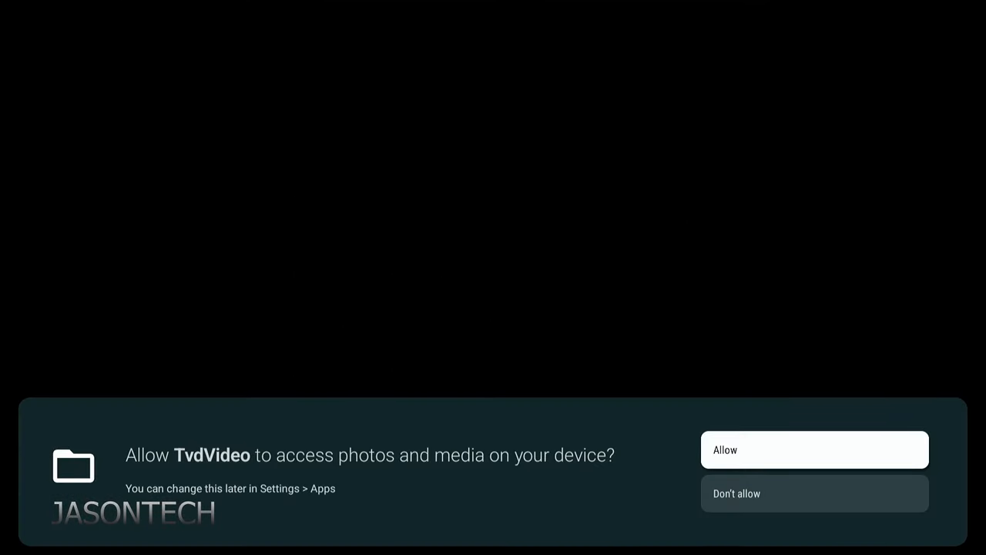
pyautogui.click(814, 449)
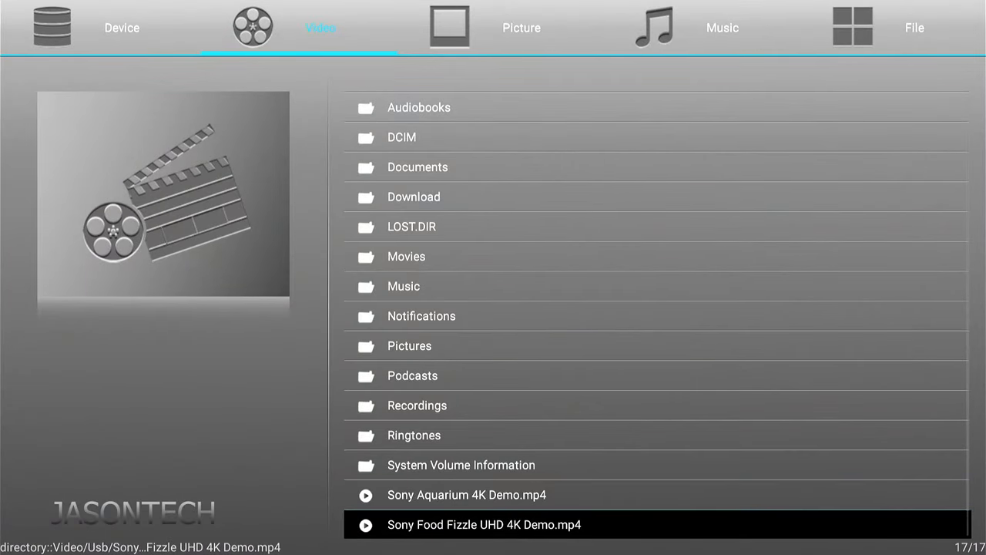
pyautogui.doubleClick(484, 523)
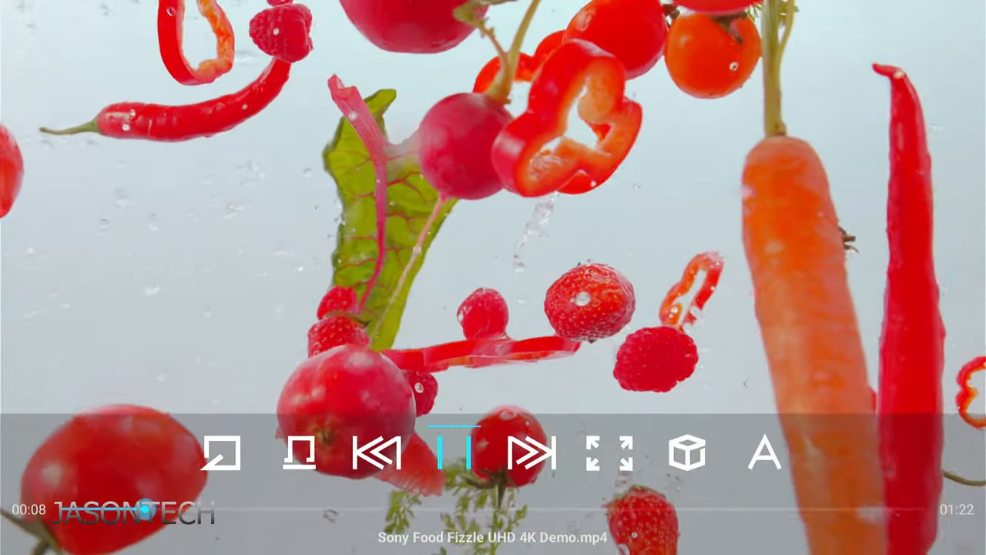
pyautogui.click(300, 453)
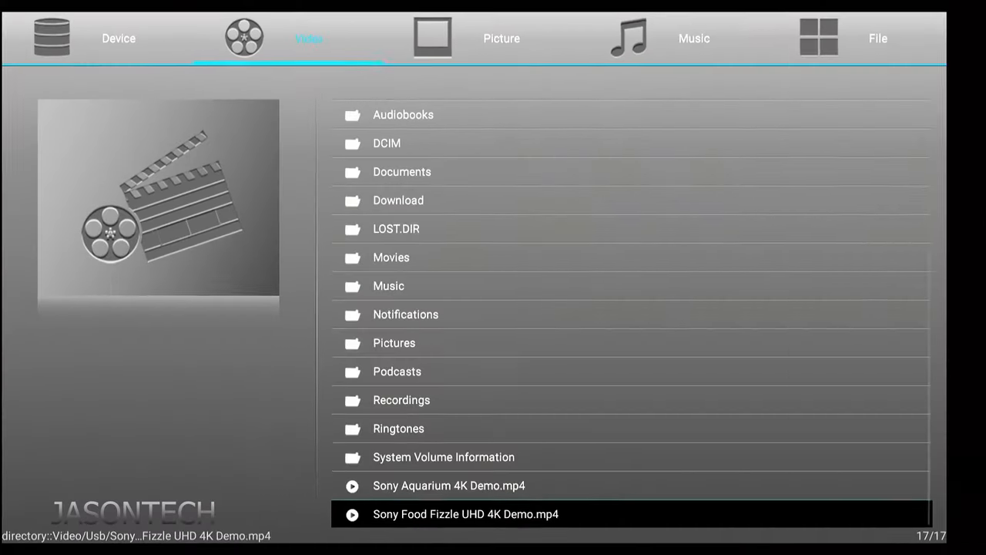